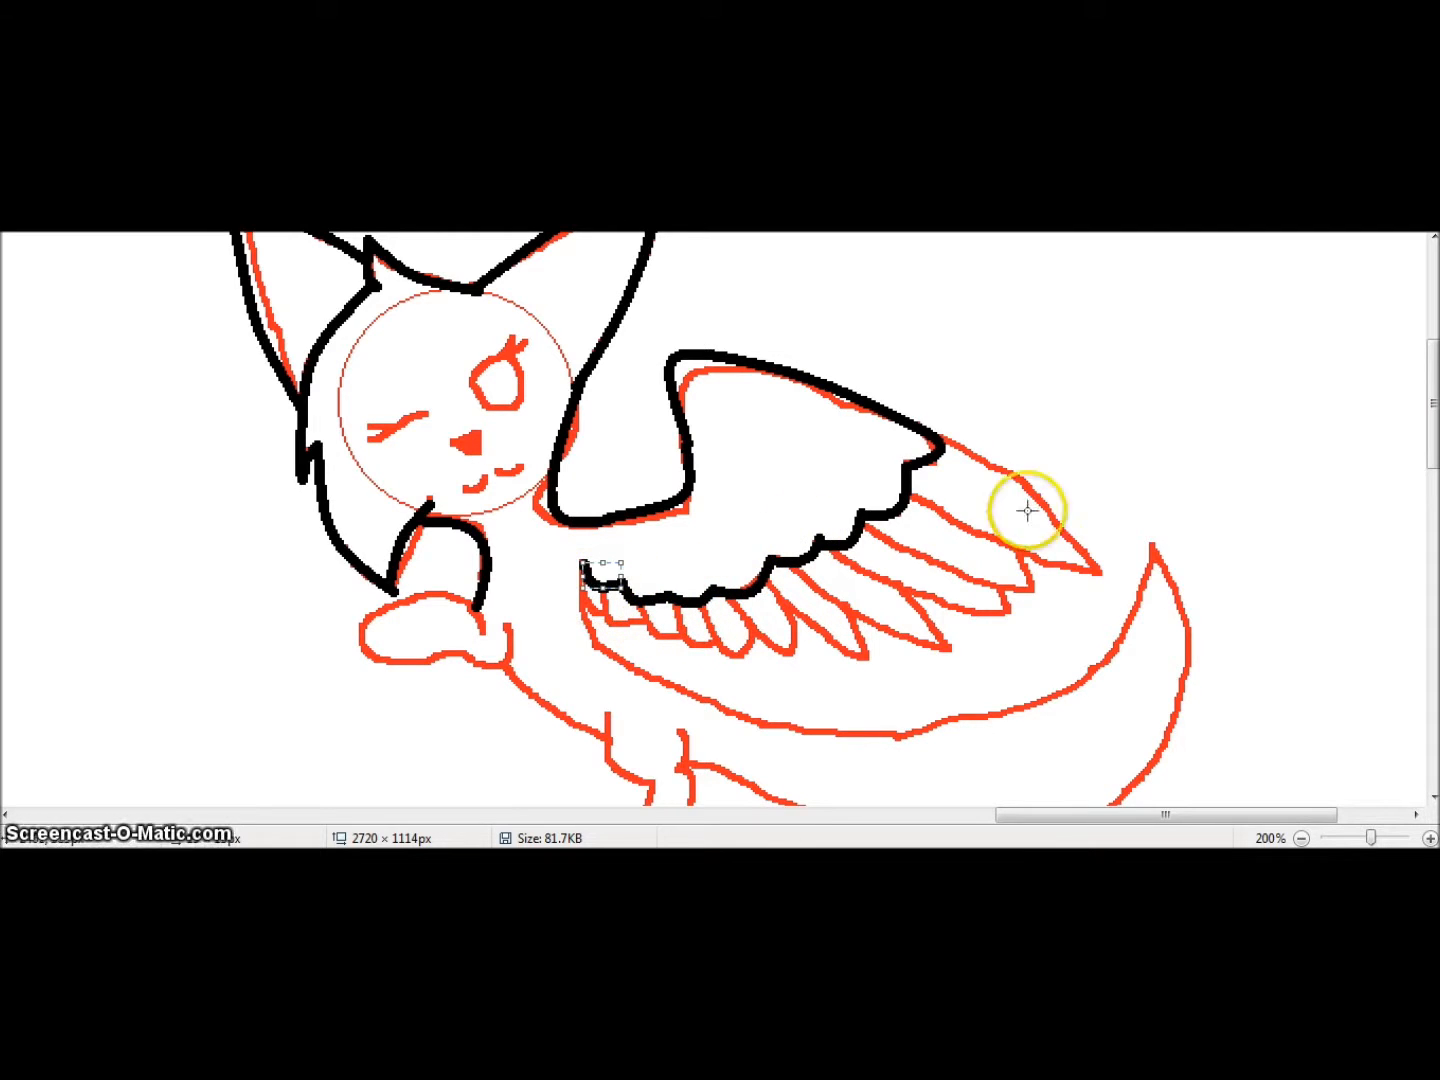
Trace the wing feathers, tail and front paw in black brush over the red sketch lines.
{"action": "left_click_drag", "start_coordinate": [1024, 510], "coordinate": [1010, 630]}
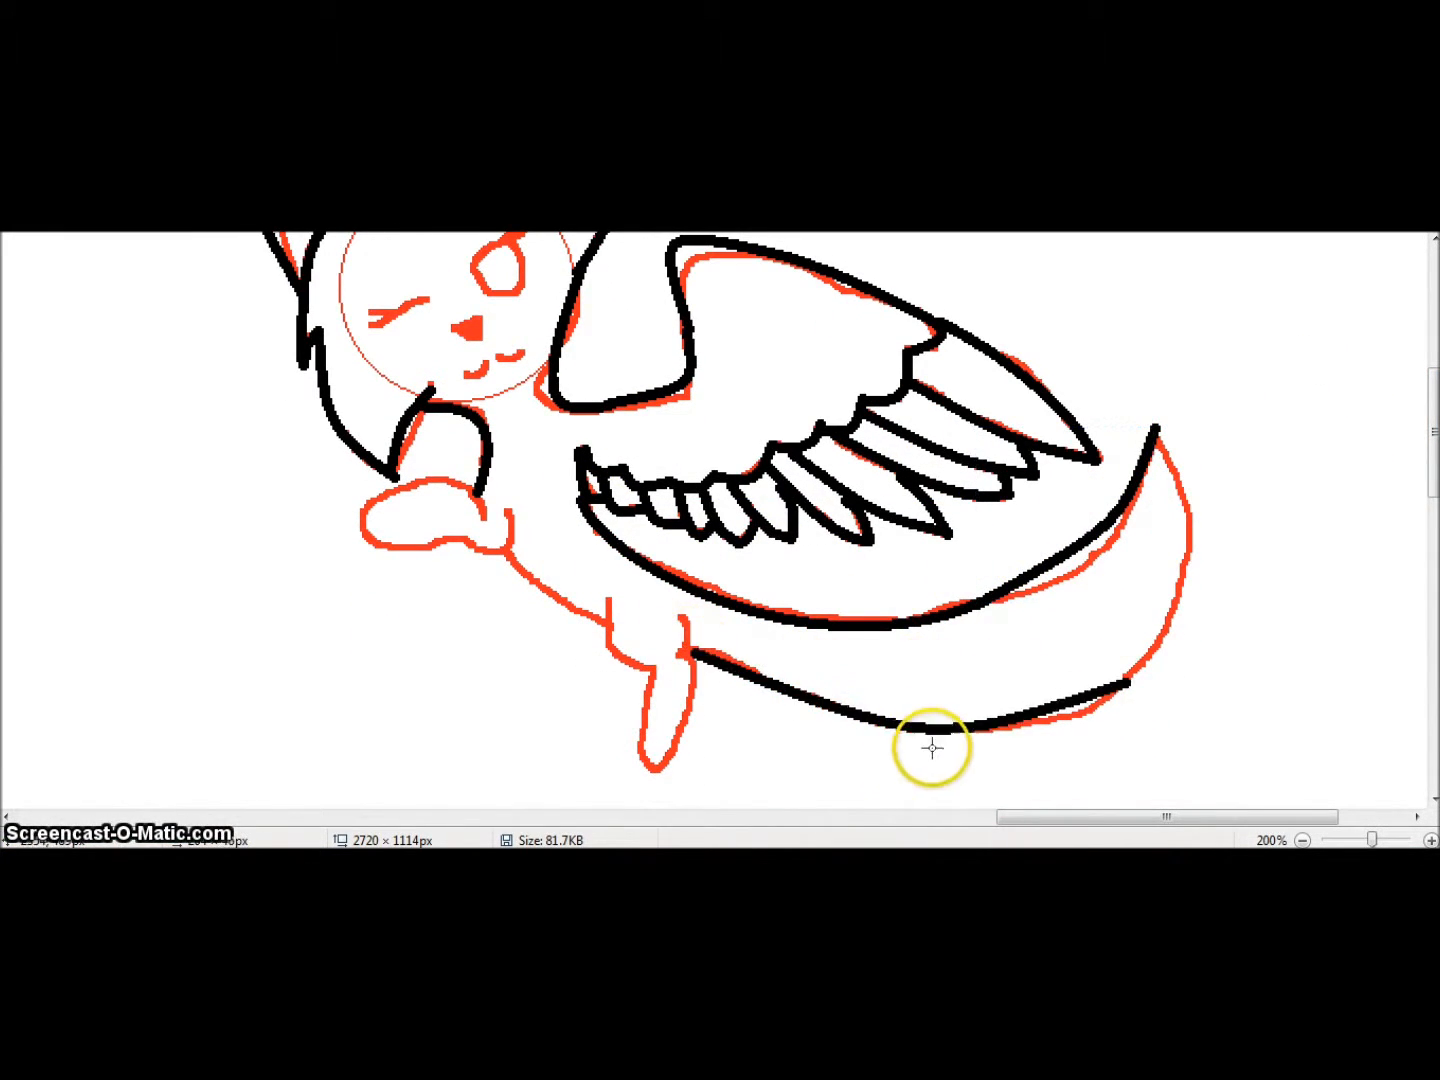
{"action": "right_click", "coordinate": [420, 500]}
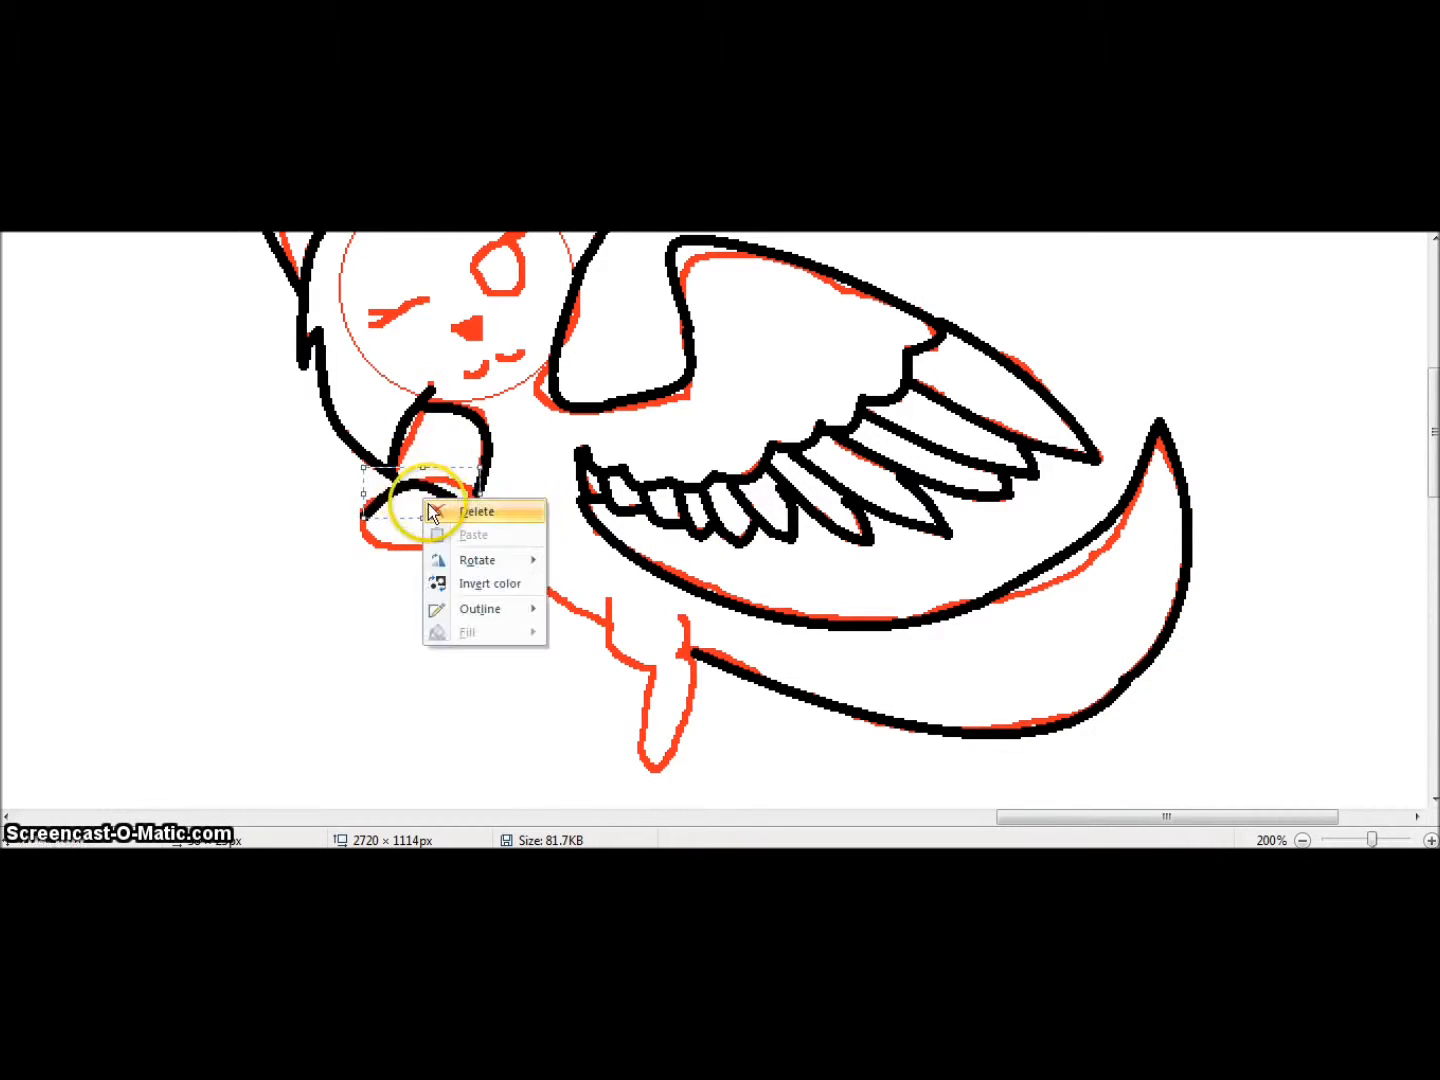
{"action": "left_click", "coordinate": [478, 512]}
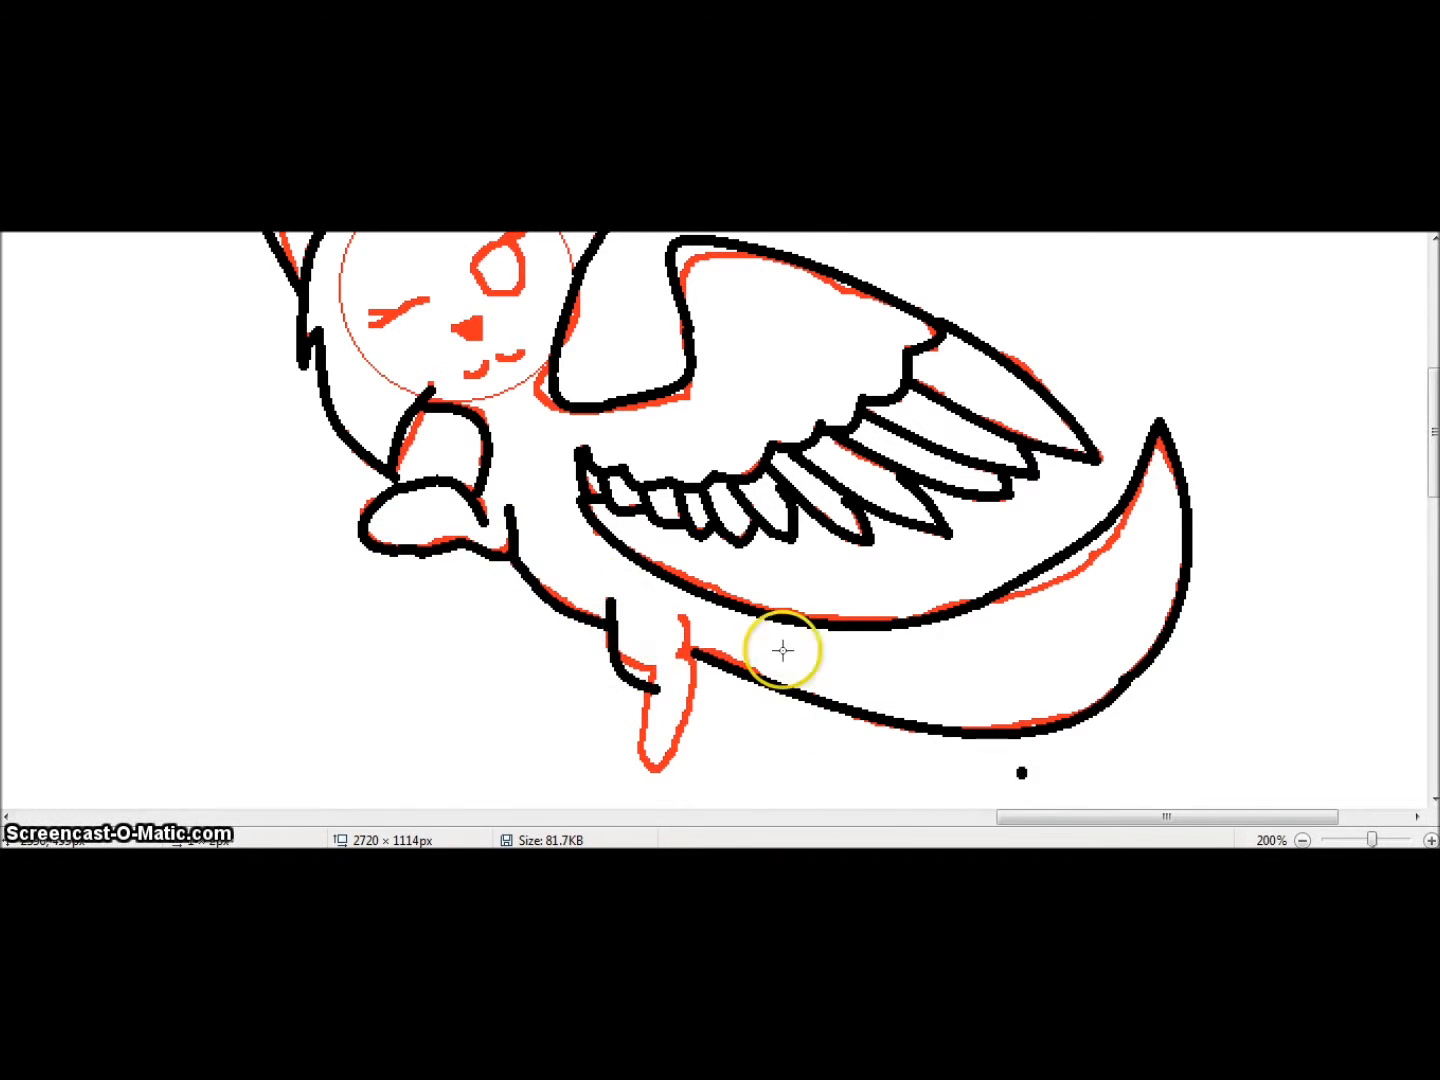
{"action": "scroll", "scroll_direction": "down", "scroll_amount": 3}
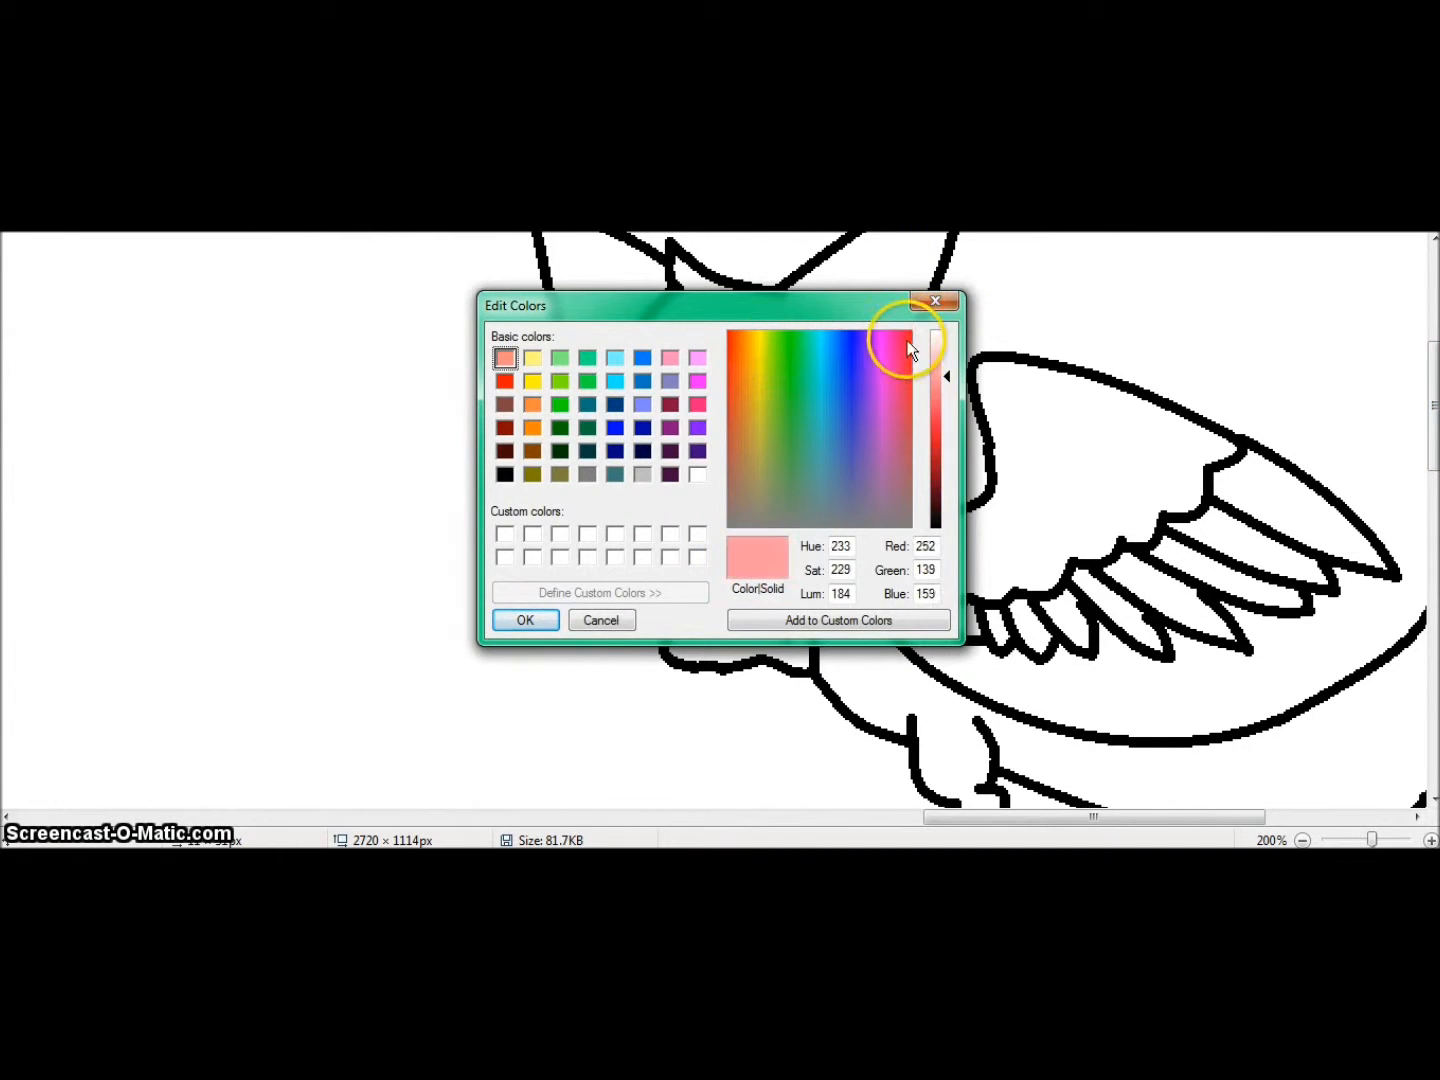
Choose a pale lavender in Edit Colors and fill the cat's body, adding light blue ear tips and cheeks.
{"action": "left_click", "coordinate": [524, 620]}
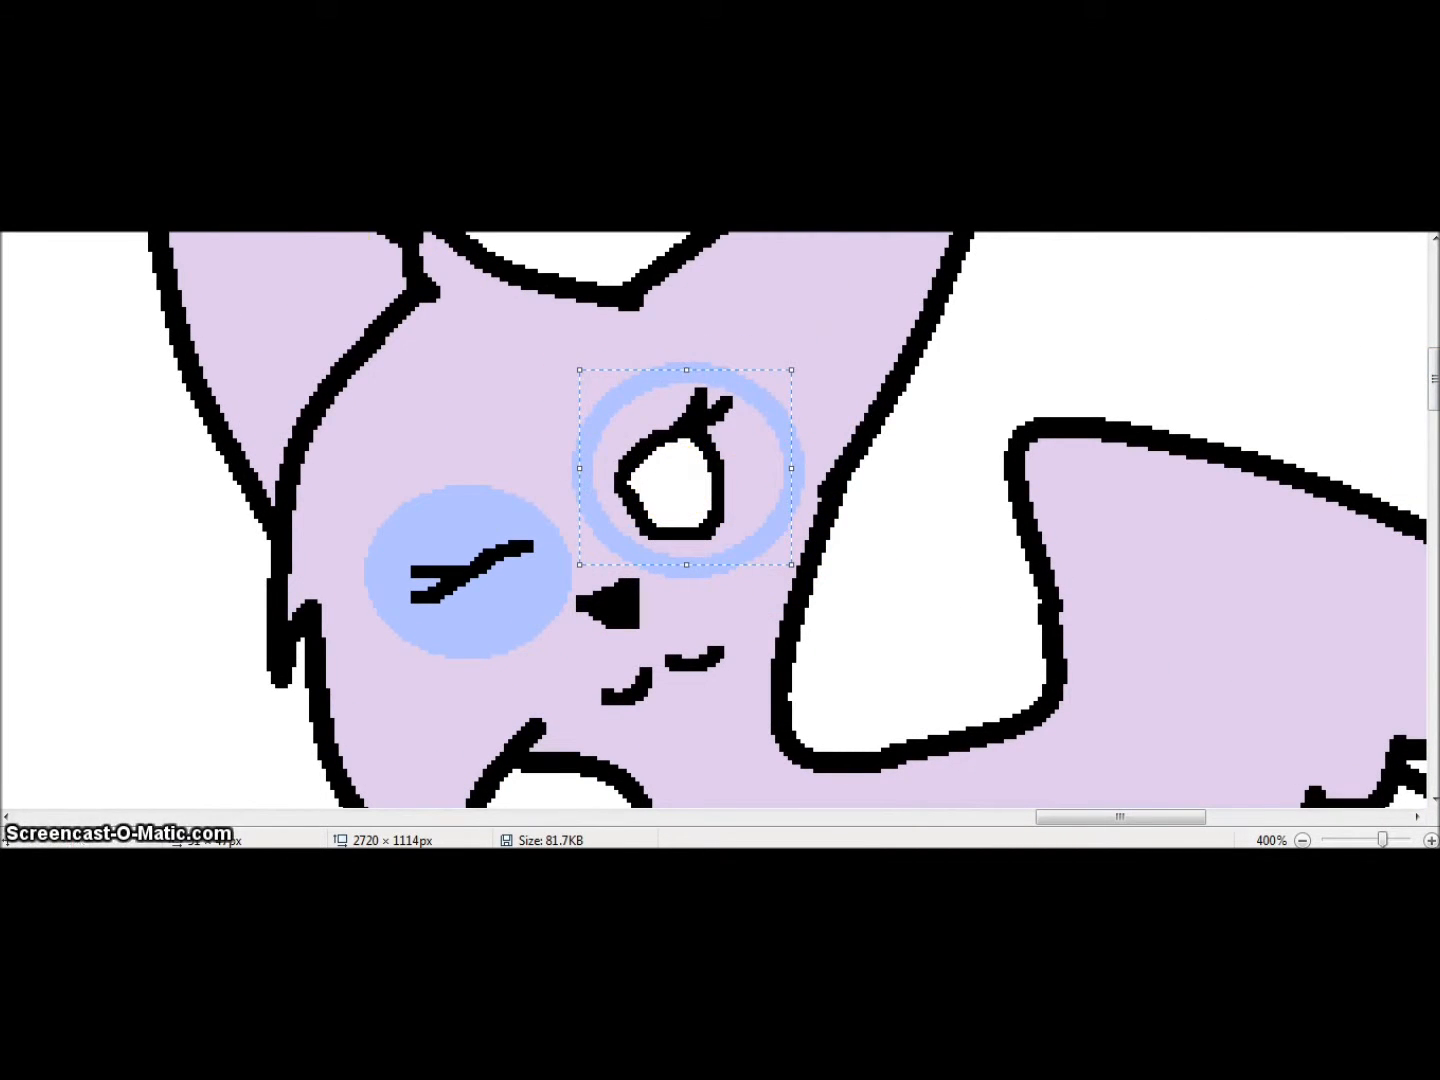
{"action": "scroll", "scroll_direction": "down", "scroll_amount": 3}
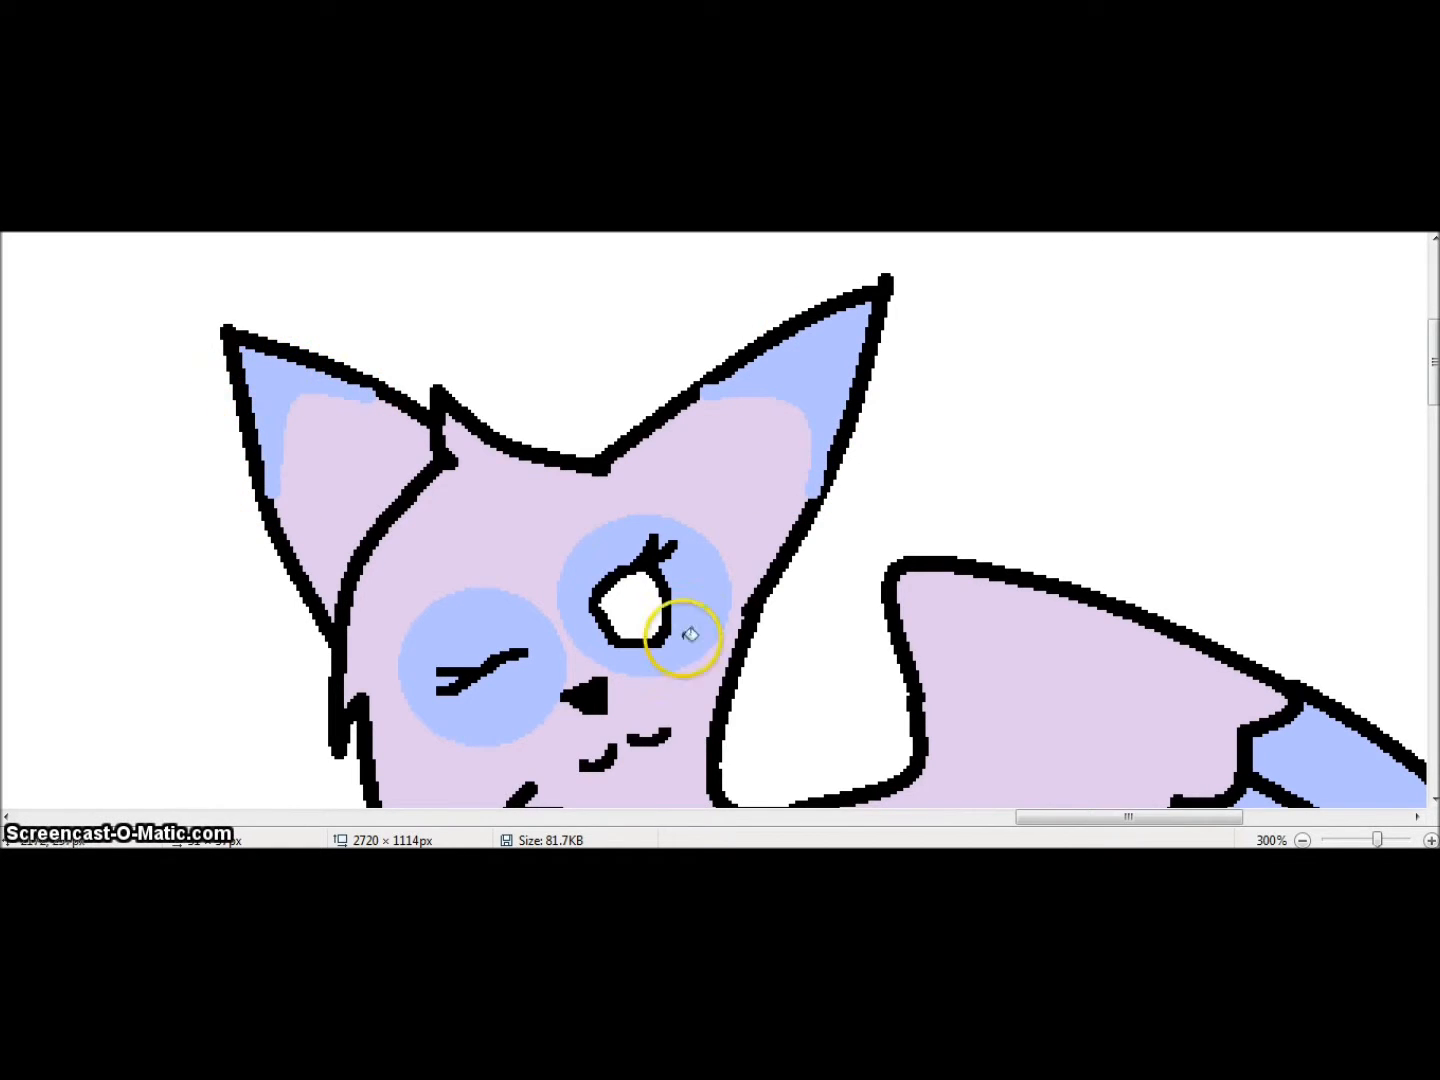
Pick bright and golden yellow shades and fill the open eye, then band the tail and feathers blue.
{"action": "scroll", "scroll_direction": "down", "scroll_amount": 3}
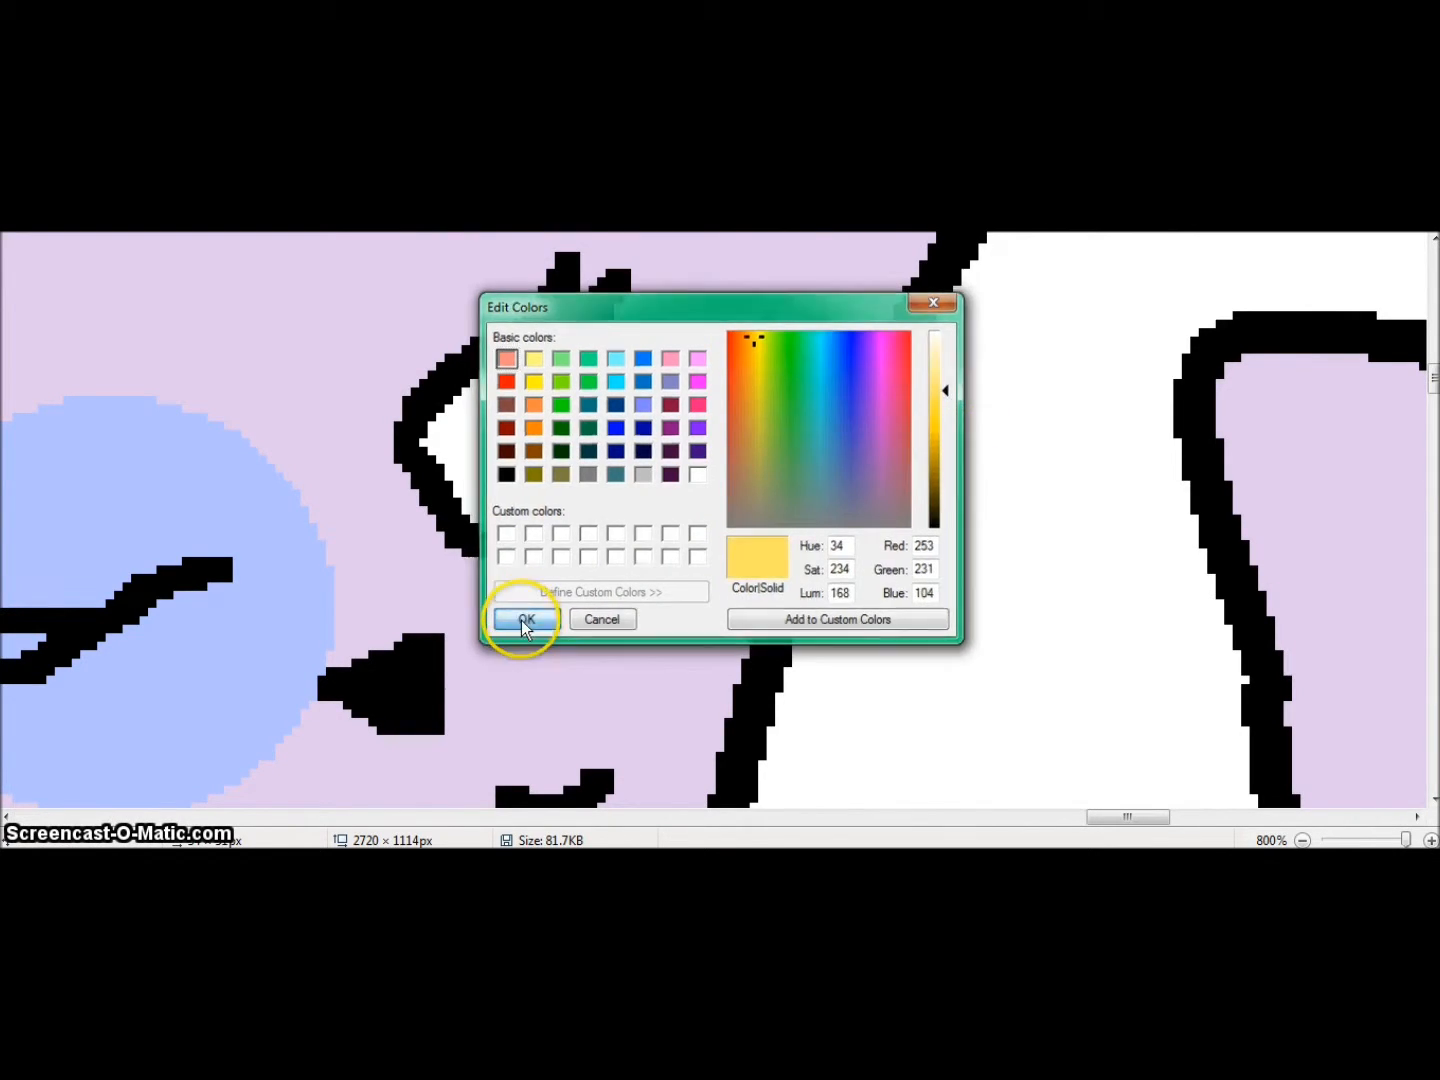
{"action": "left_click", "coordinate": [524, 620]}
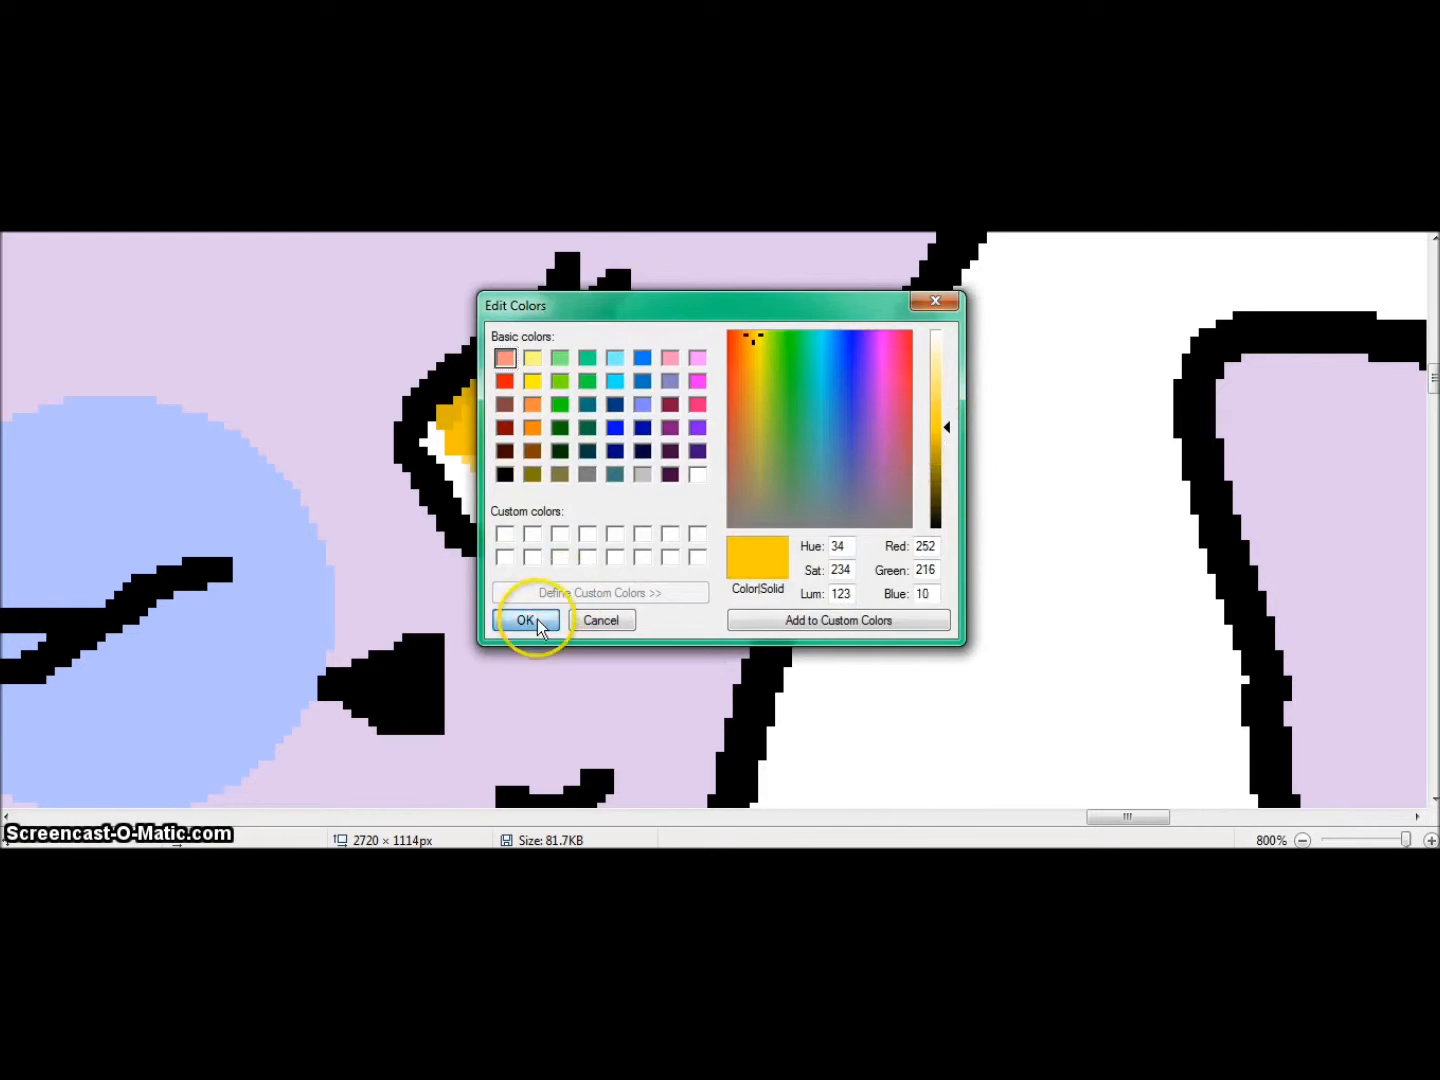
{"action": "left_click", "coordinate": [528, 620]}
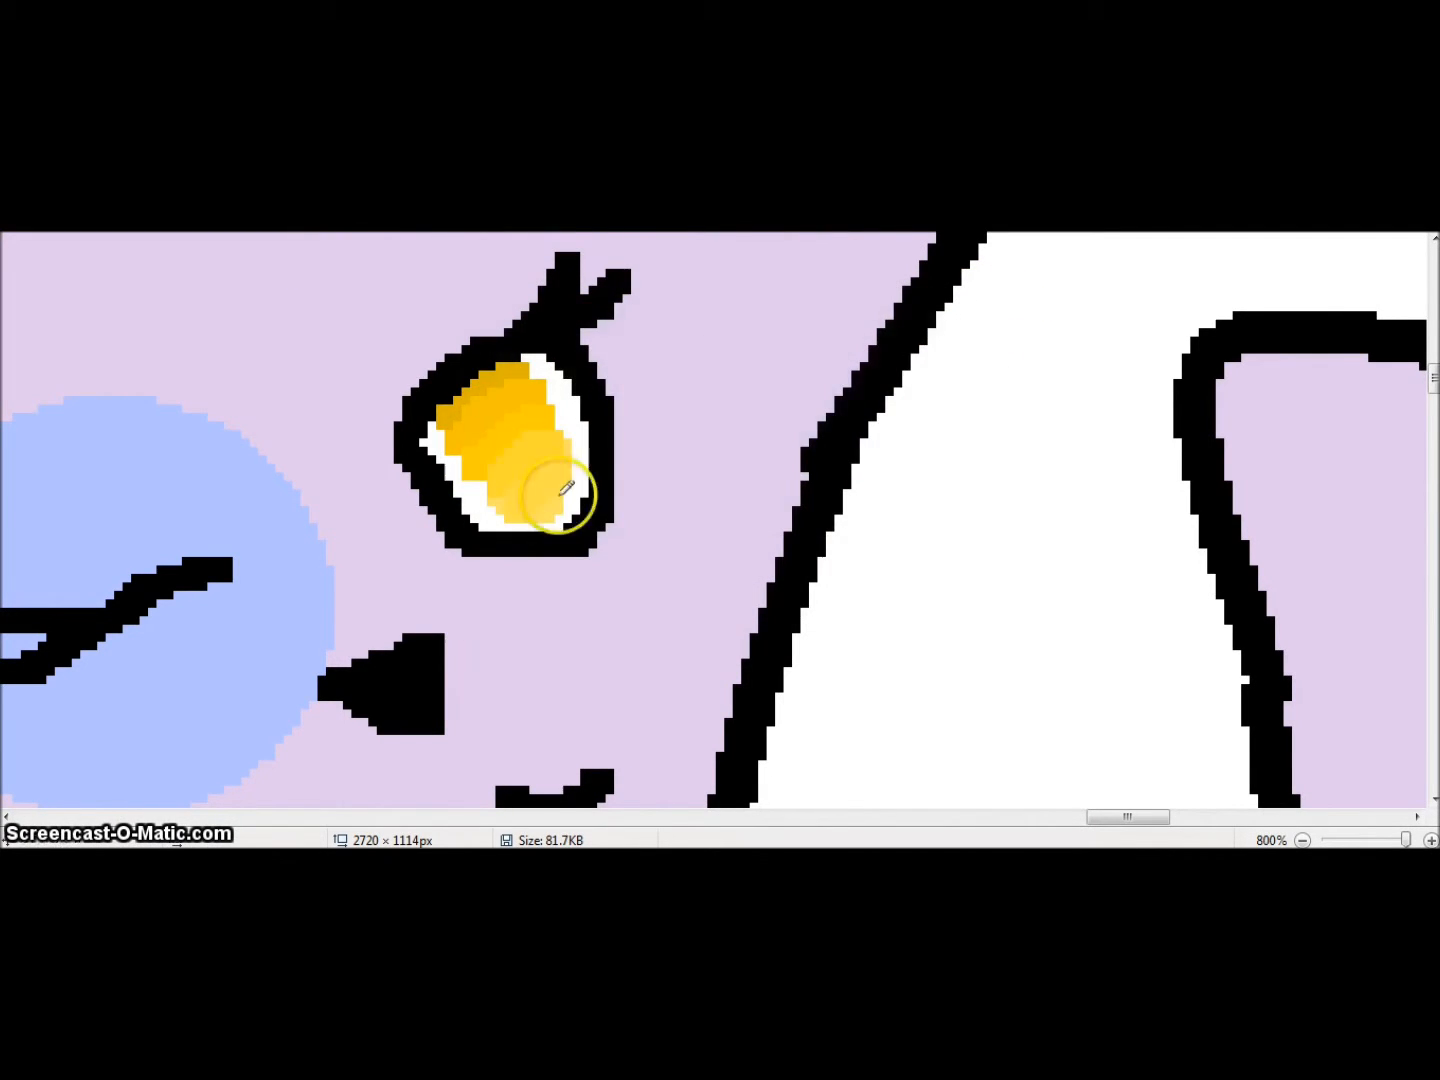
{"action": "left_click", "coordinate": [1304, 840]}
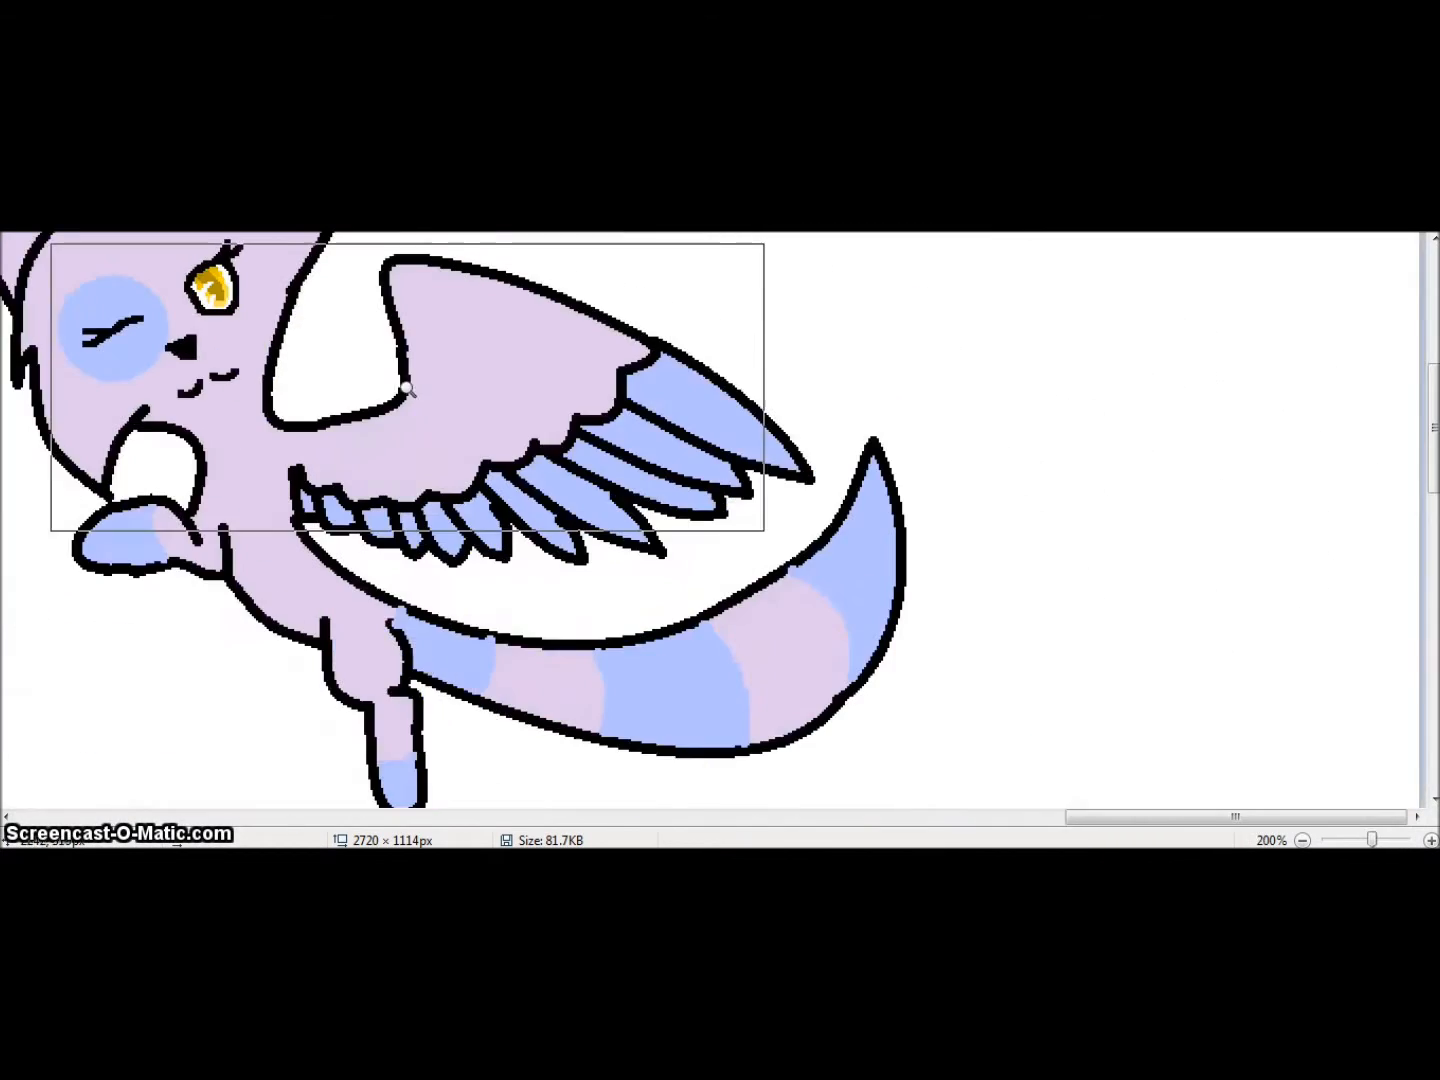